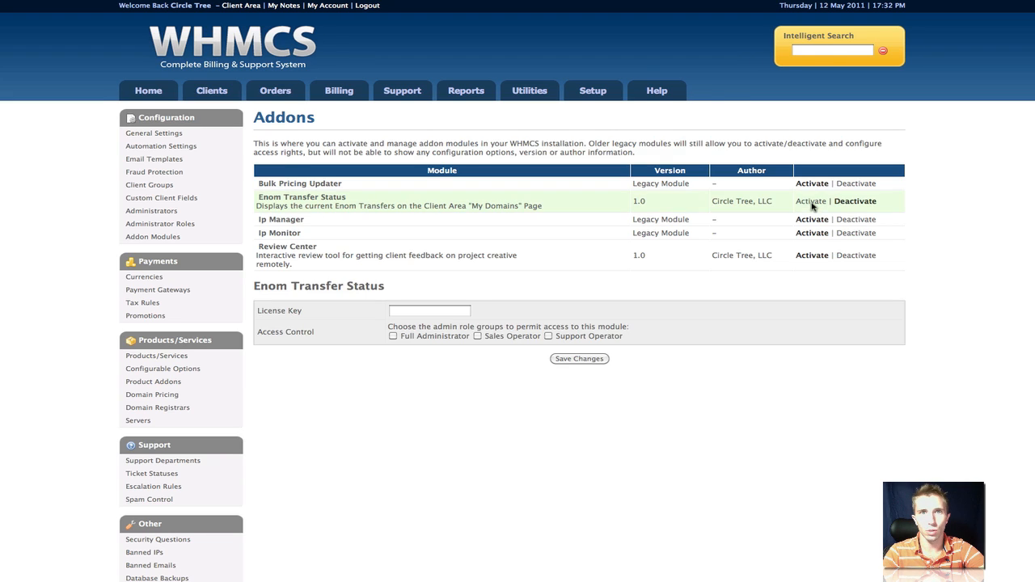
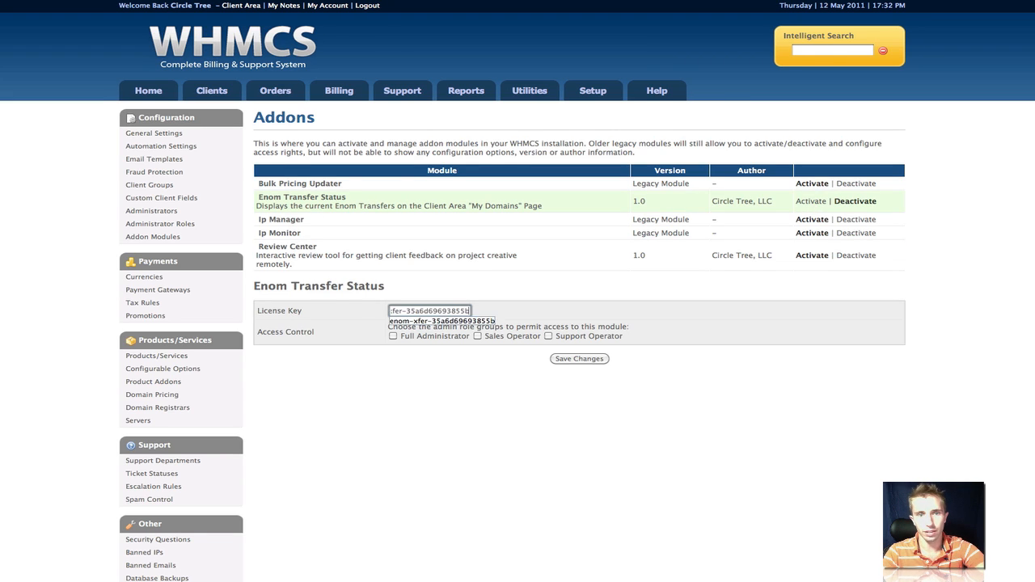
pyautogui.click(394, 336)
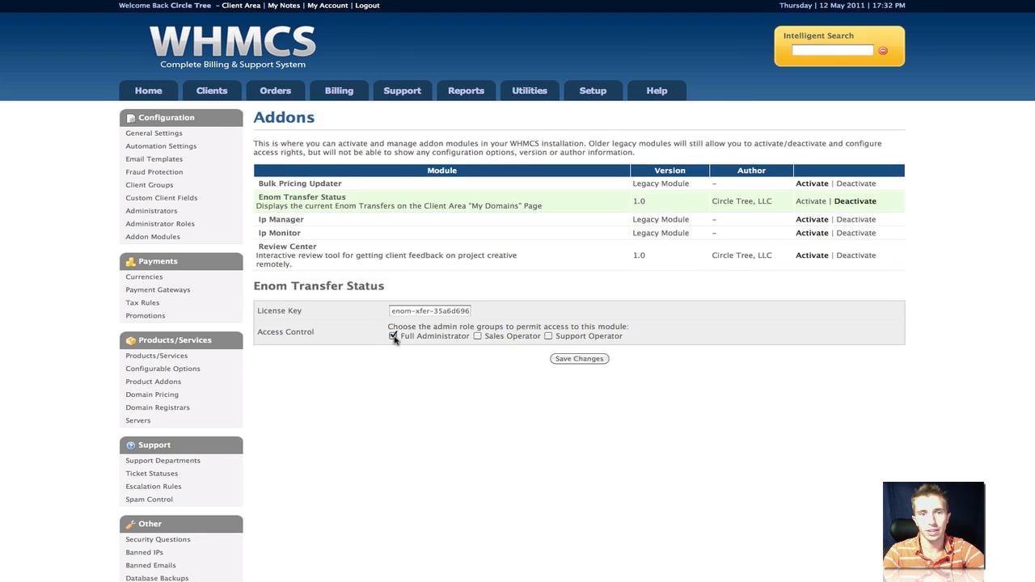
pyautogui.click(579, 358)
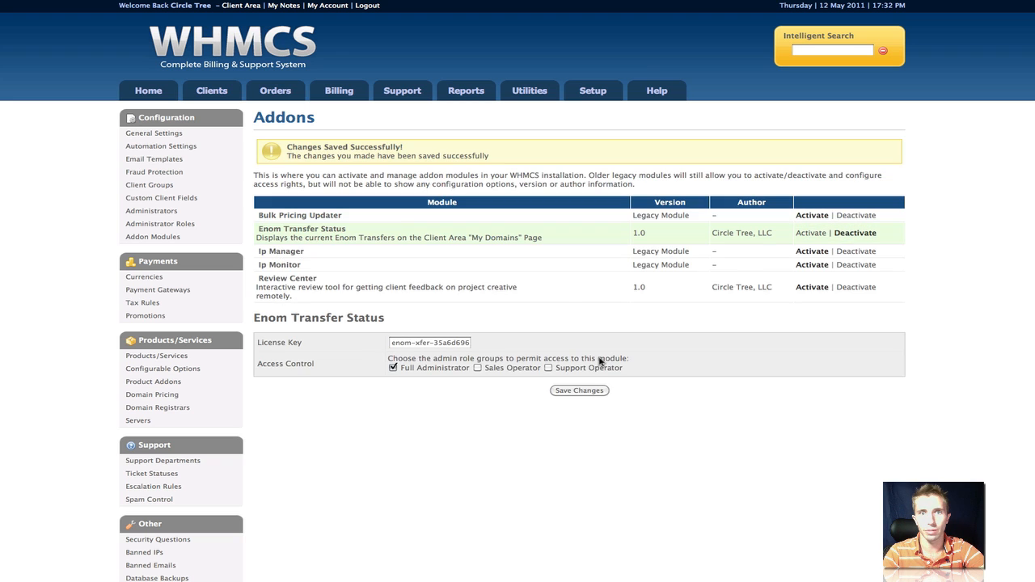
pyautogui.click(593, 89)
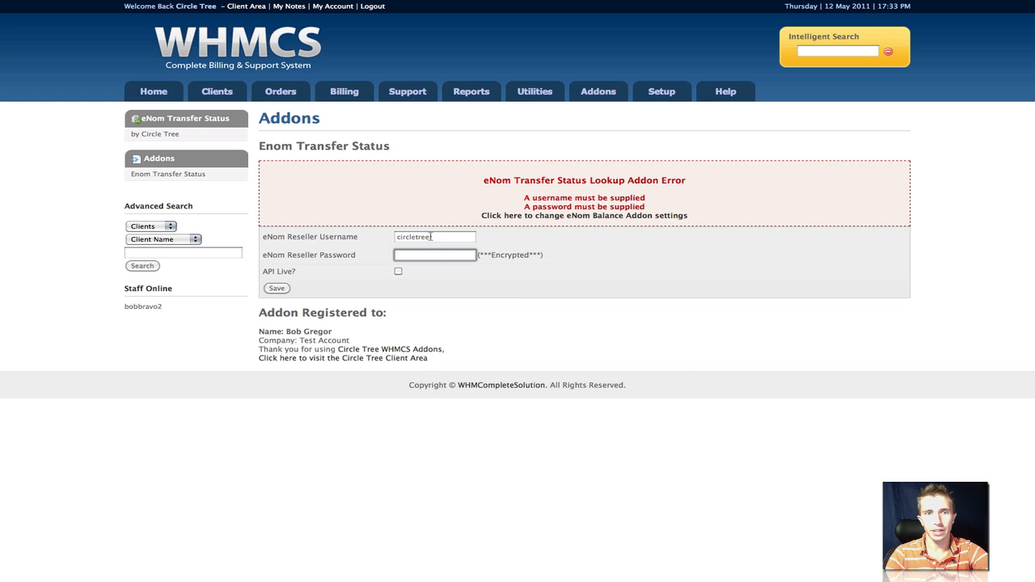
# - Enter the eNom reseller password and save the addon's reseller credentials
pyautogui.write('password')
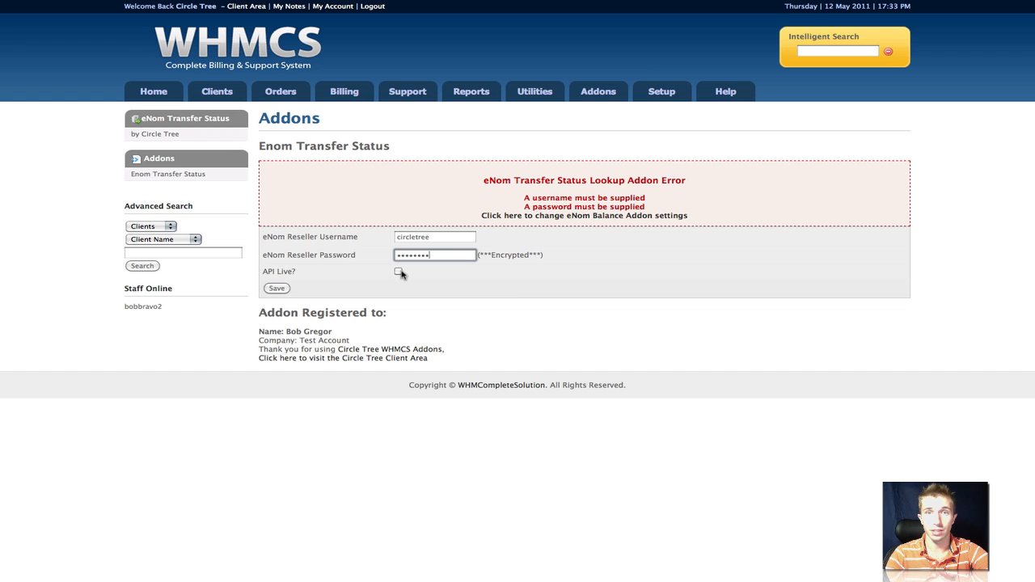
pyautogui.click(276, 289)
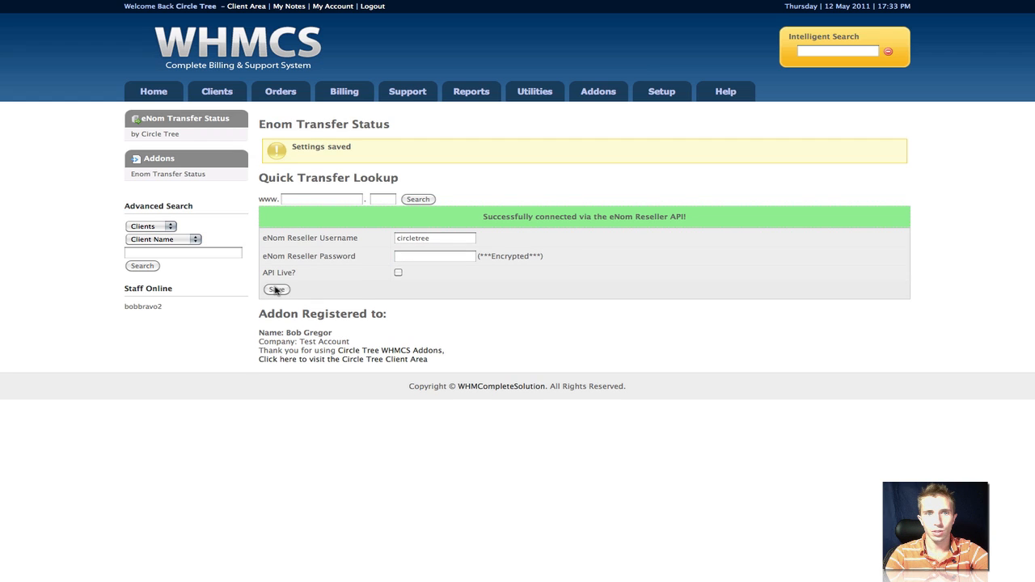
pyautogui.moveTo(609, 229)
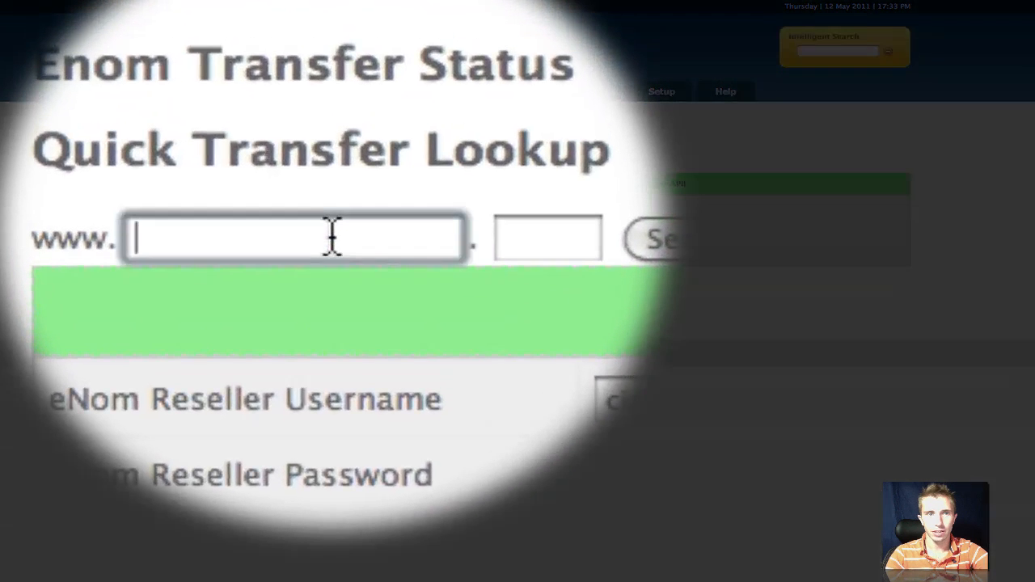
# - Enter domain 'bgr' and extension 'com' in Quick Transfer Lookup
pyautogui.write('bgregor')
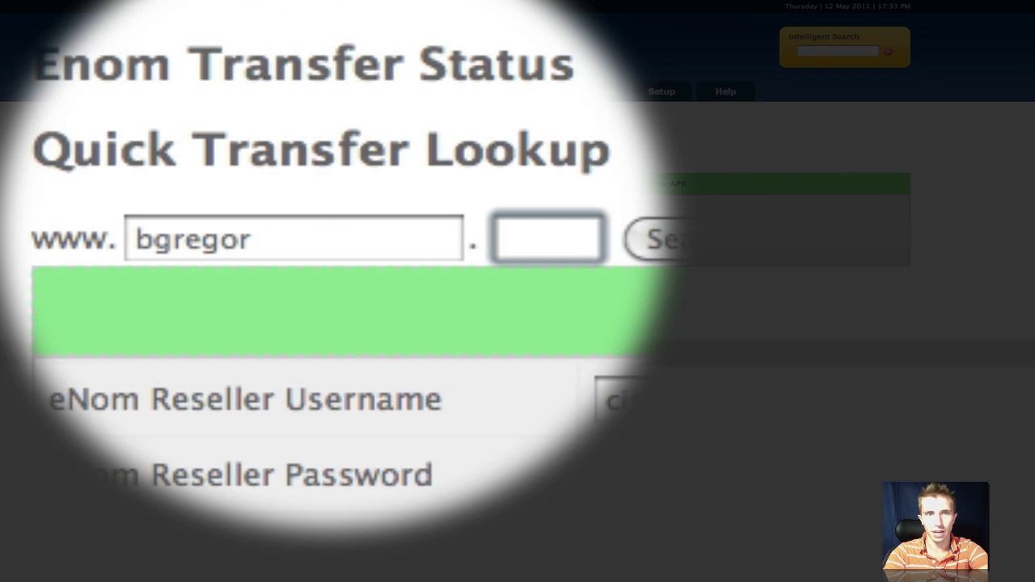
pyautogui.write('com')
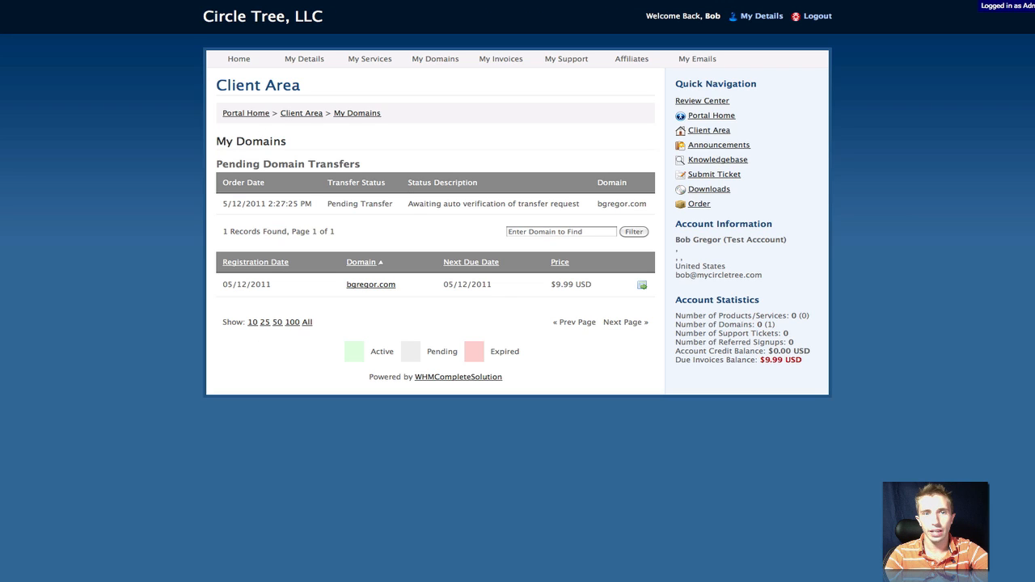
pyautogui.moveTo(389, 164)
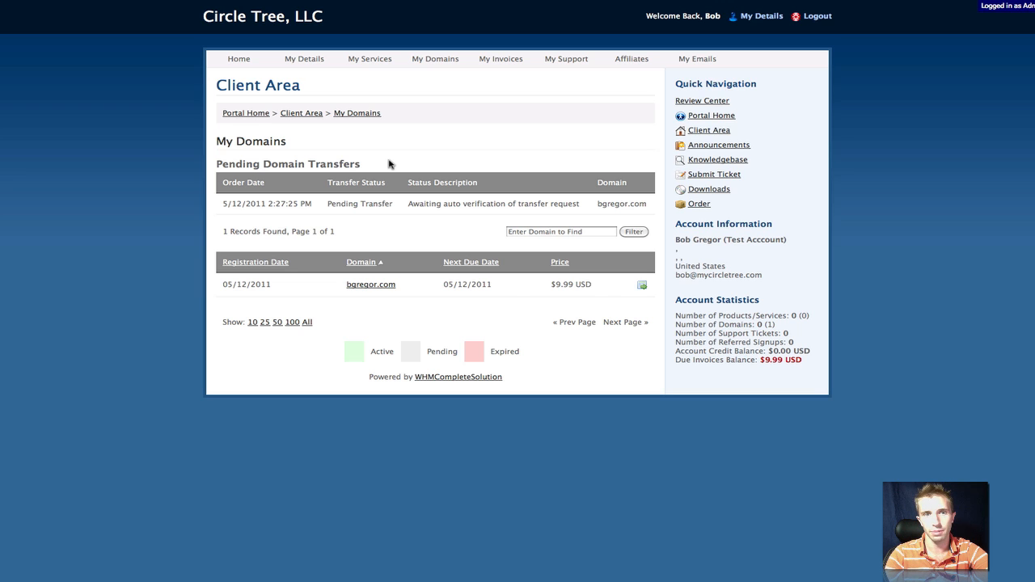
pyautogui.moveTo(457, 201)
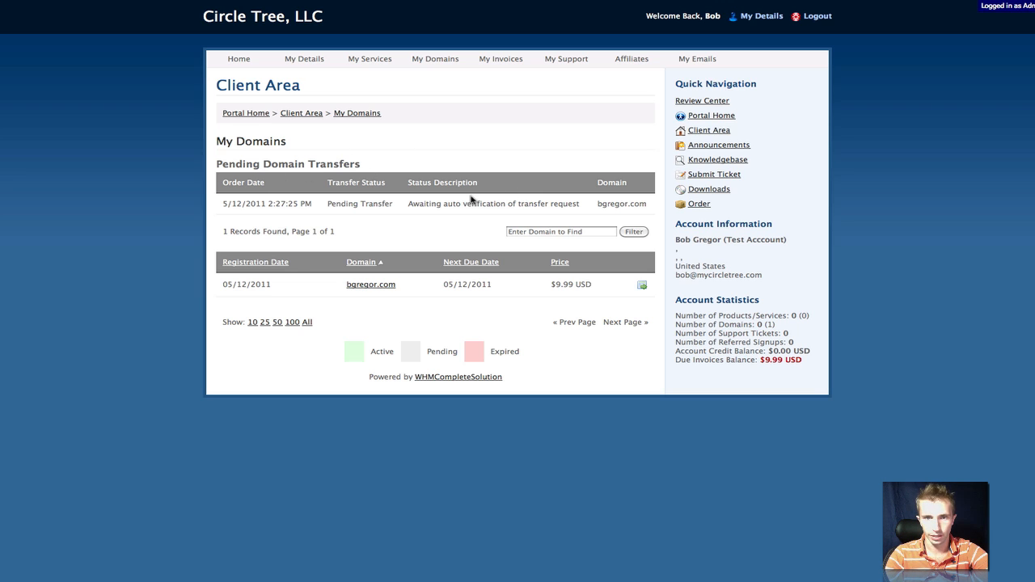
pyautogui.moveTo(438, 154)
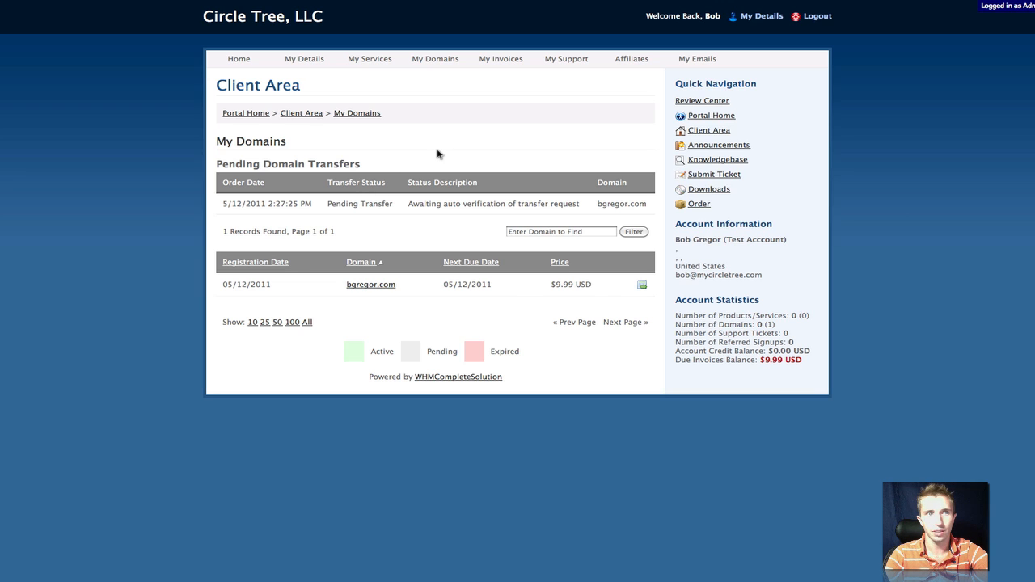
pyautogui.moveTo(414, 202)
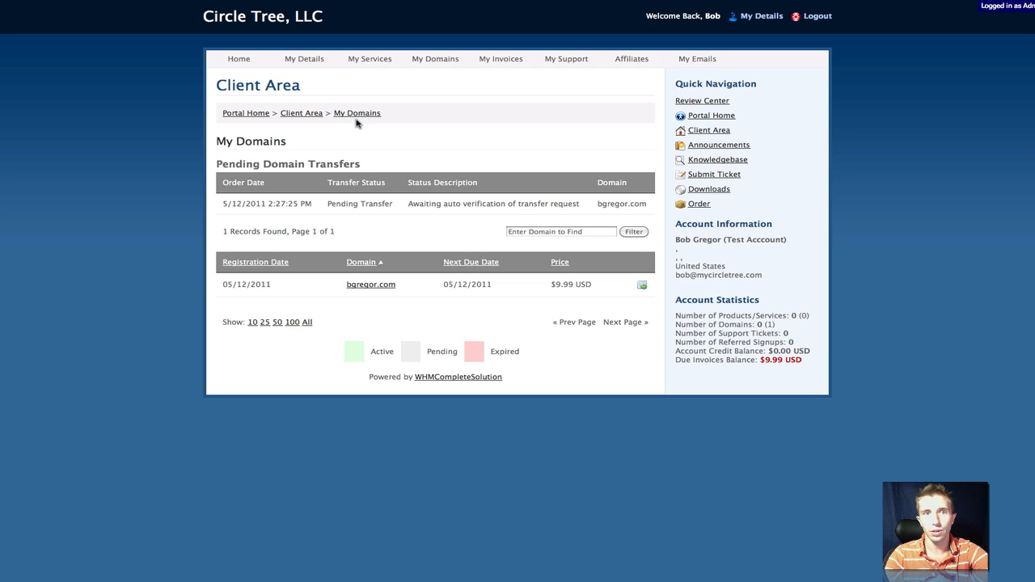
pyautogui.moveTo(422, 191)
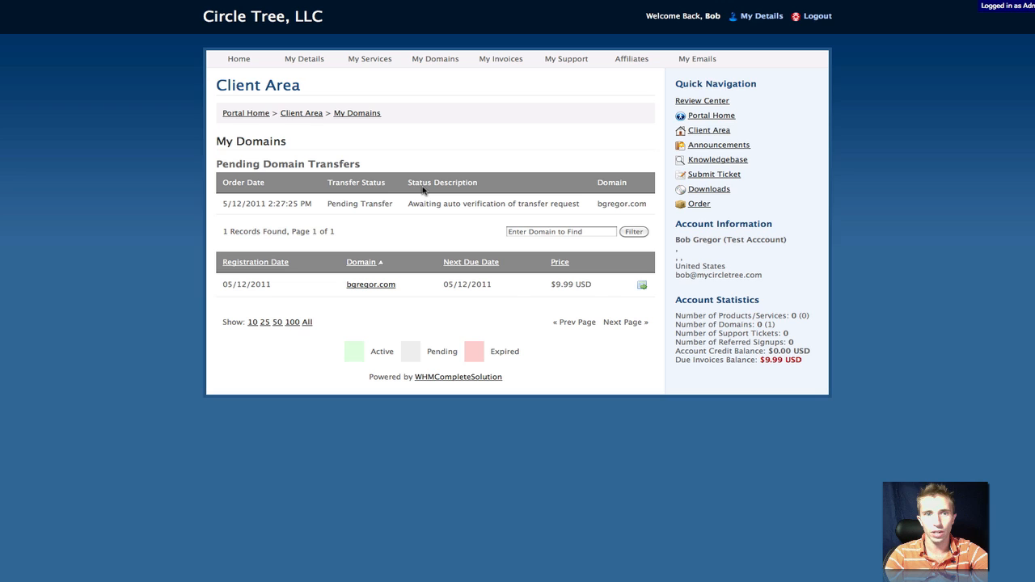
pyautogui.moveTo(515, 166)
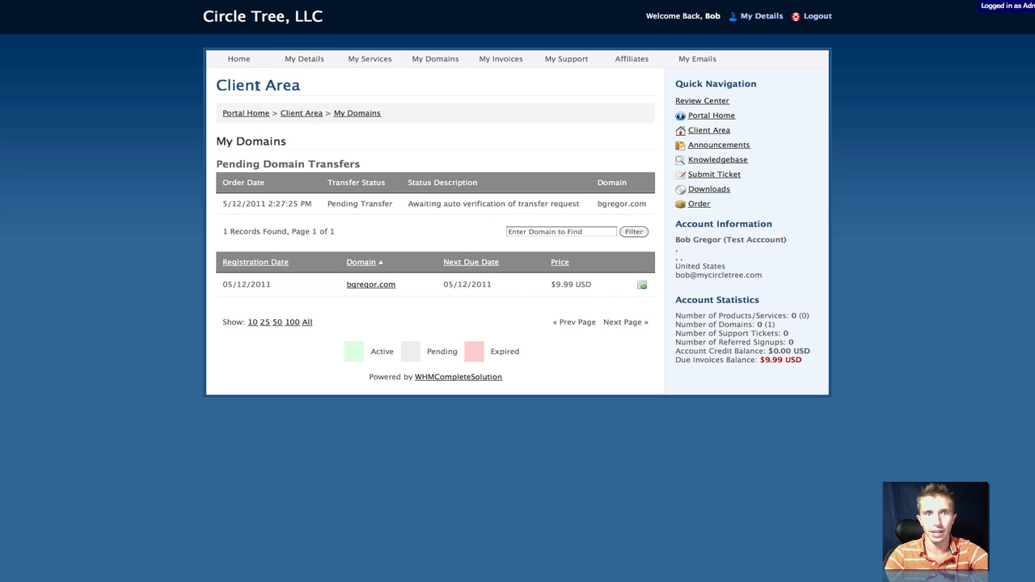
pyautogui.moveTo(288, 115)
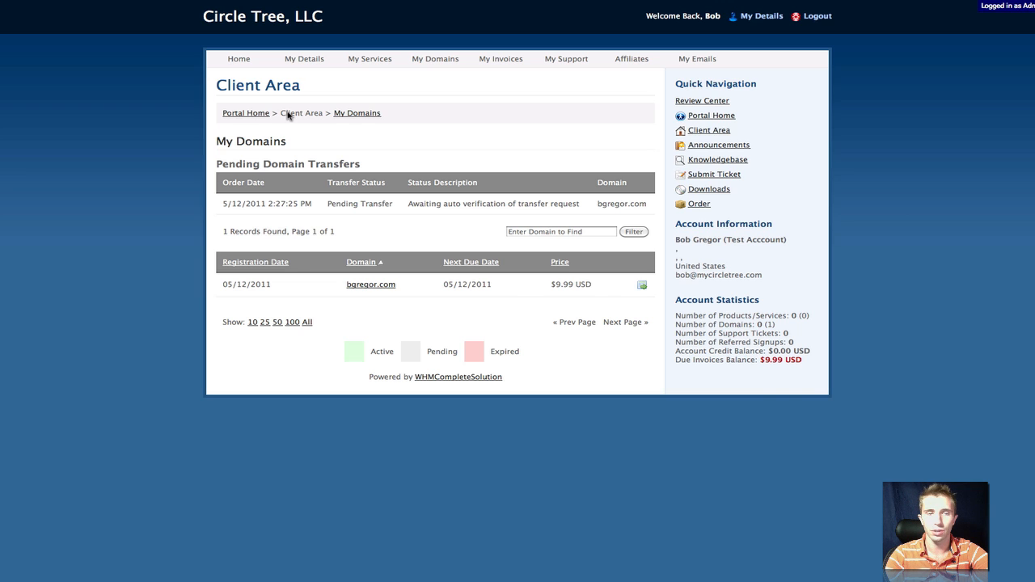
# - Return to the client area overview via the Client Area breadcrumb
pyautogui.click(301, 112)
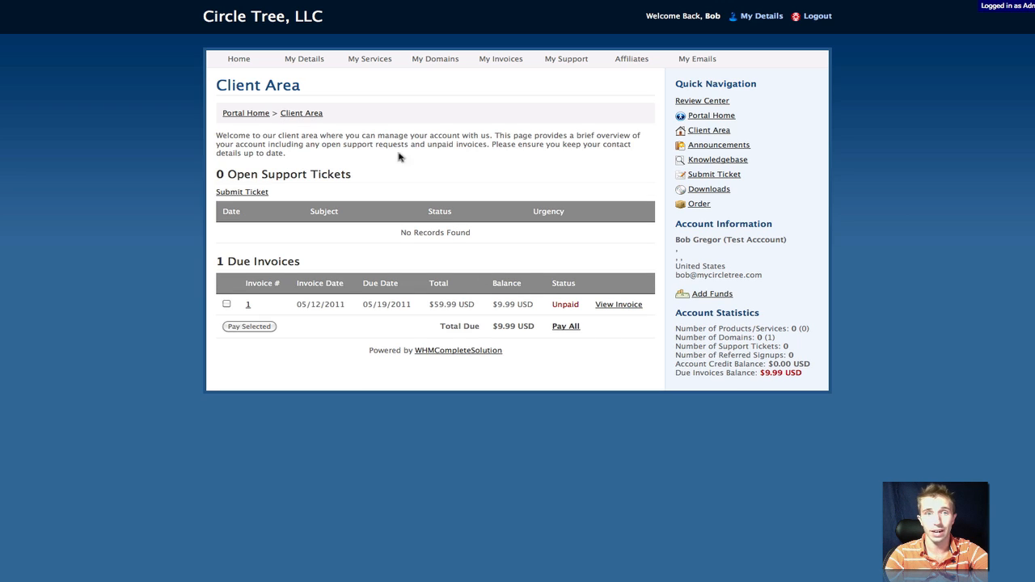
pyautogui.moveTo(510, 164)
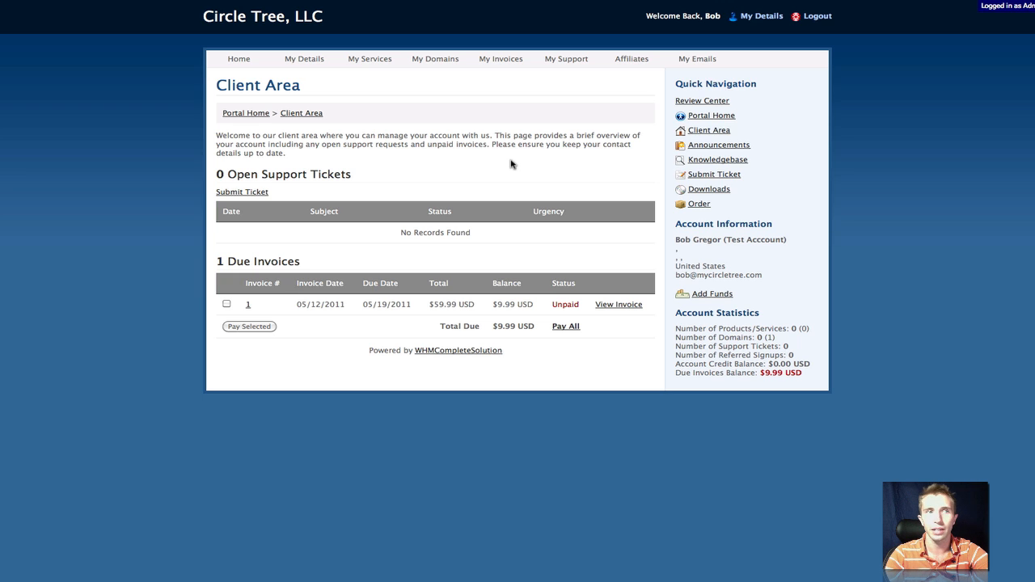
pyautogui.moveTo(397, 138)
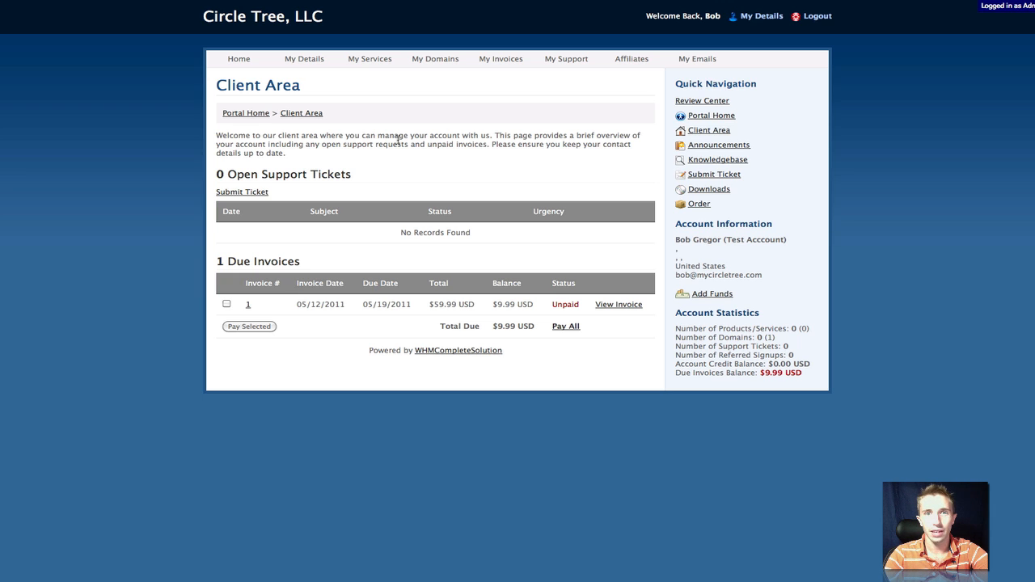